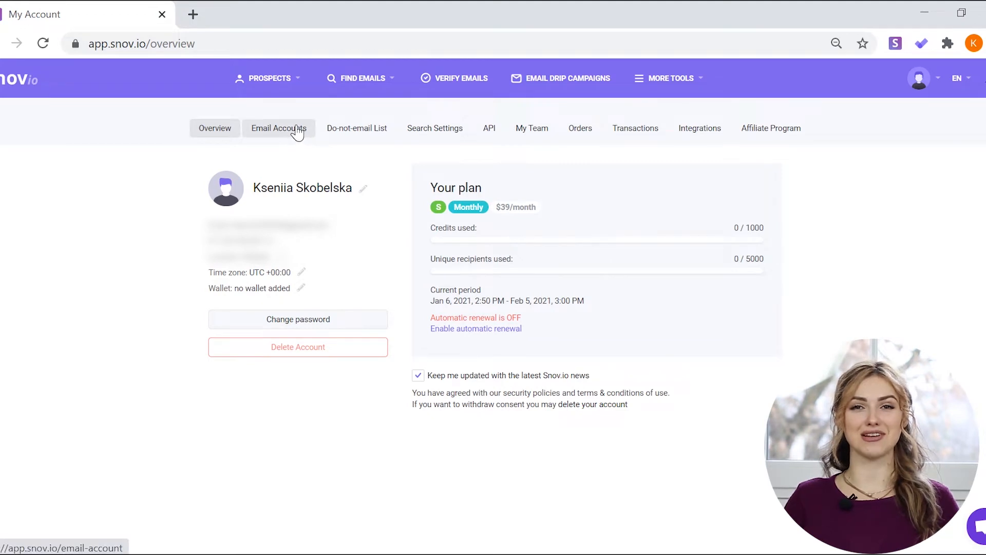
- Open Email Accounts and start adding a new account to see the type choices
{"action": "left_click", "coordinate": [279, 127]}
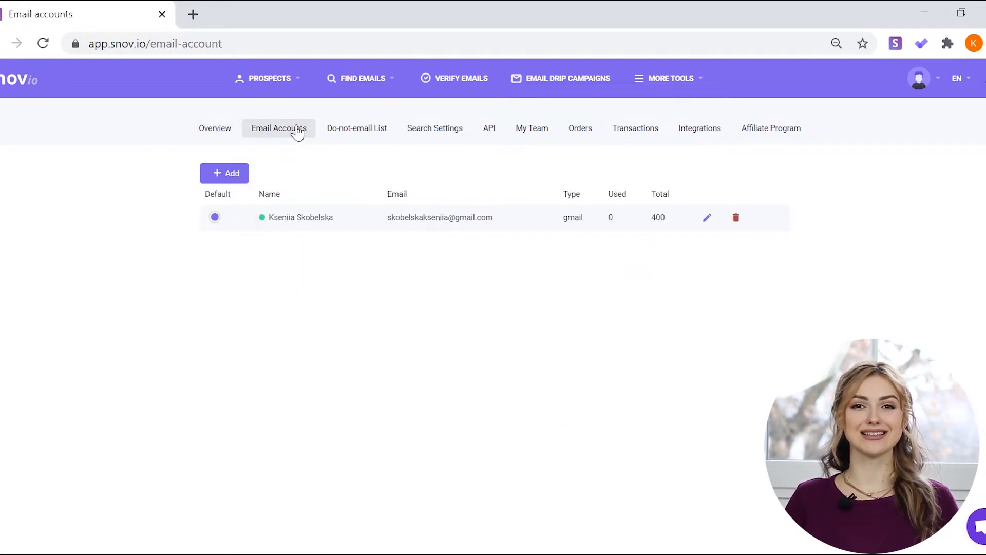
{"action": "left_click", "coordinate": [224, 173]}
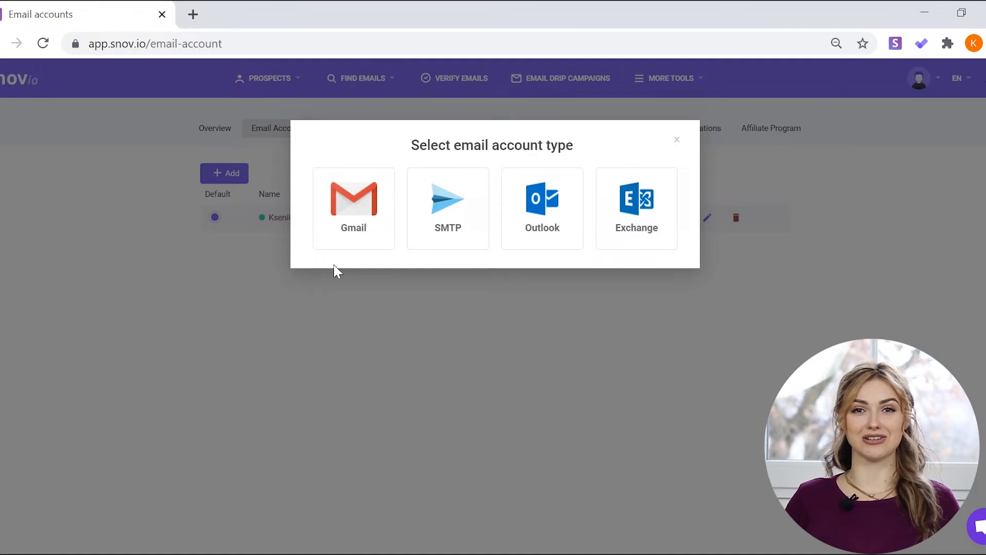
{"action": "mouse_move", "coordinate": [448, 267]}
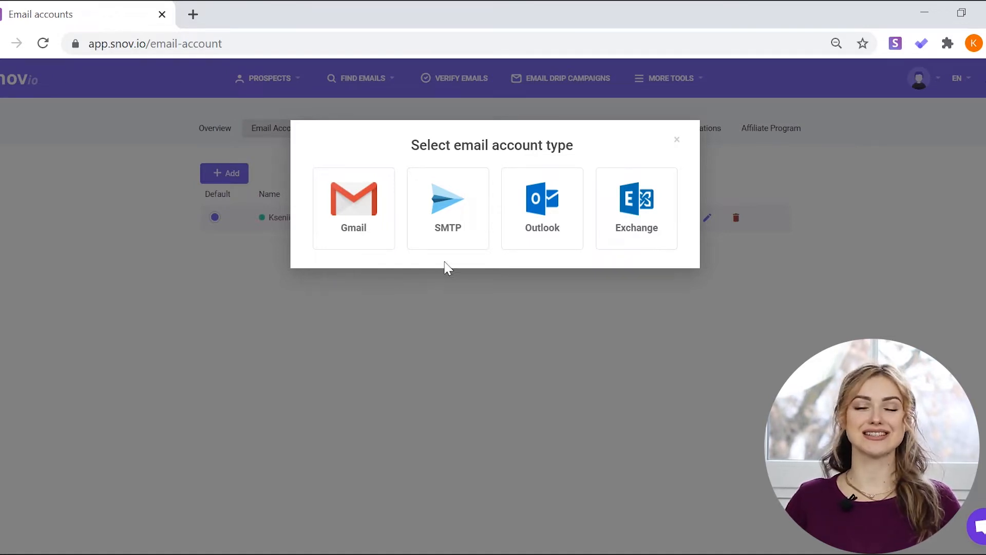
{"action": "mouse_move", "coordinate": [452, 223]}
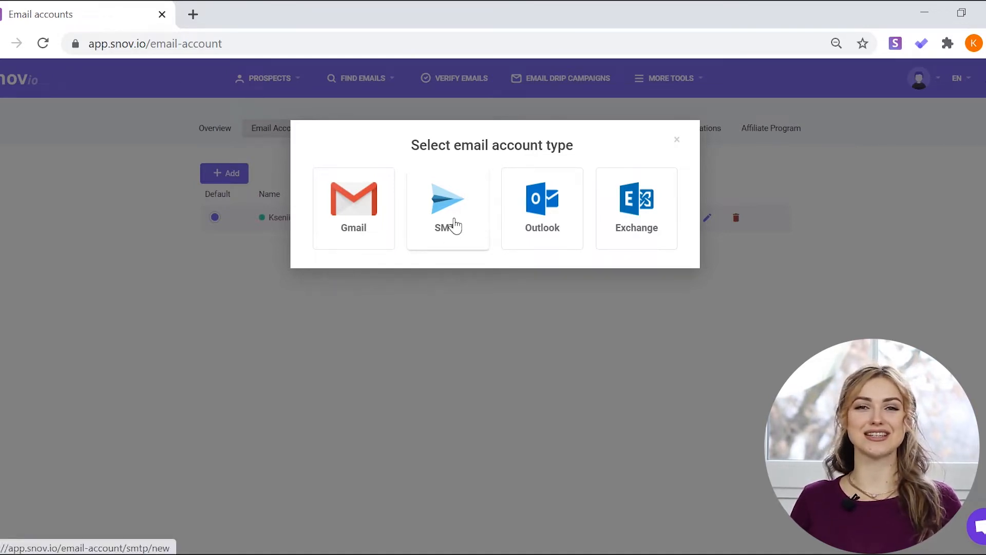
- Choose SMTP and enter sender name Kseniia, sender email, username and password
{"action": "left_click", "coordinate": [447, 200]}
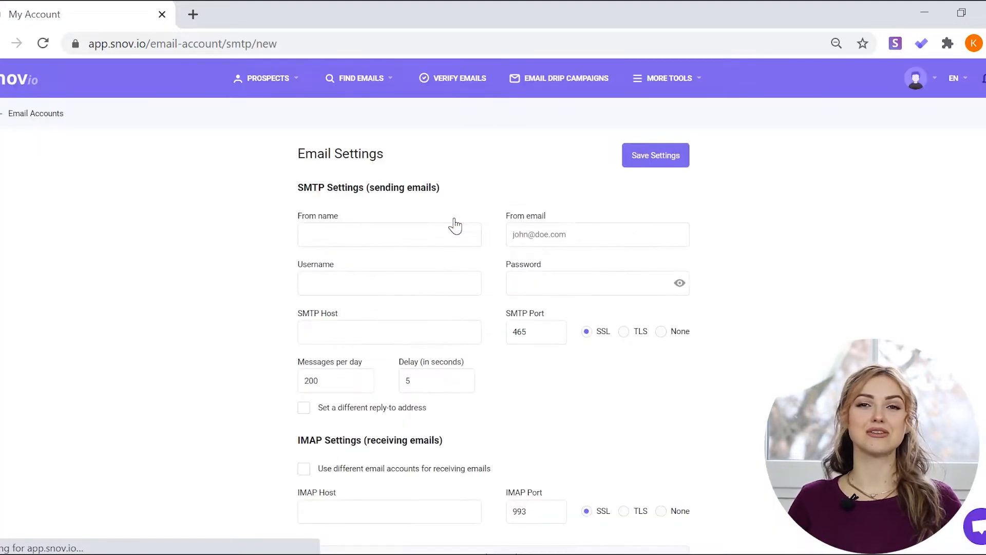
{"action": "left_click", "coordinate": [363, 238]}
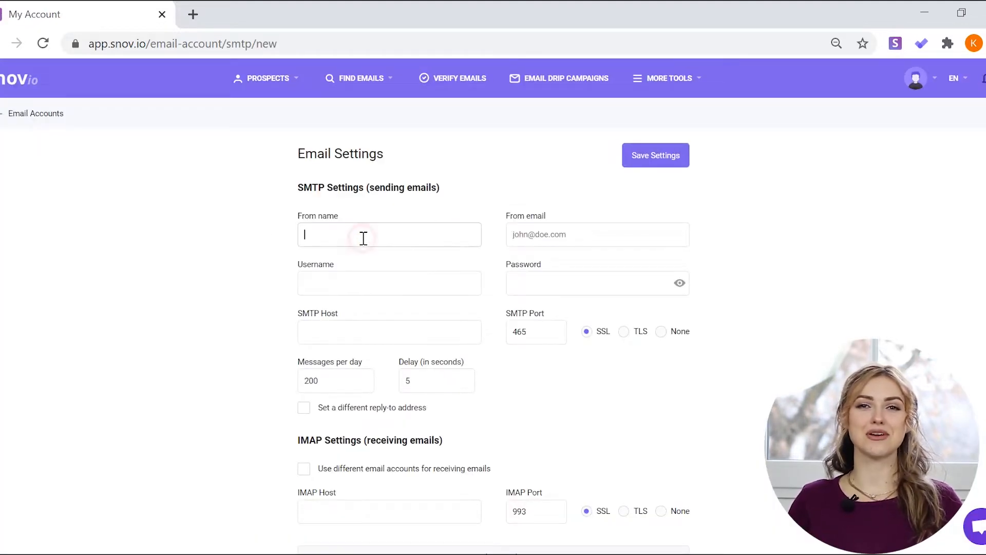
{"action": "type", "text": "Kseniia"}
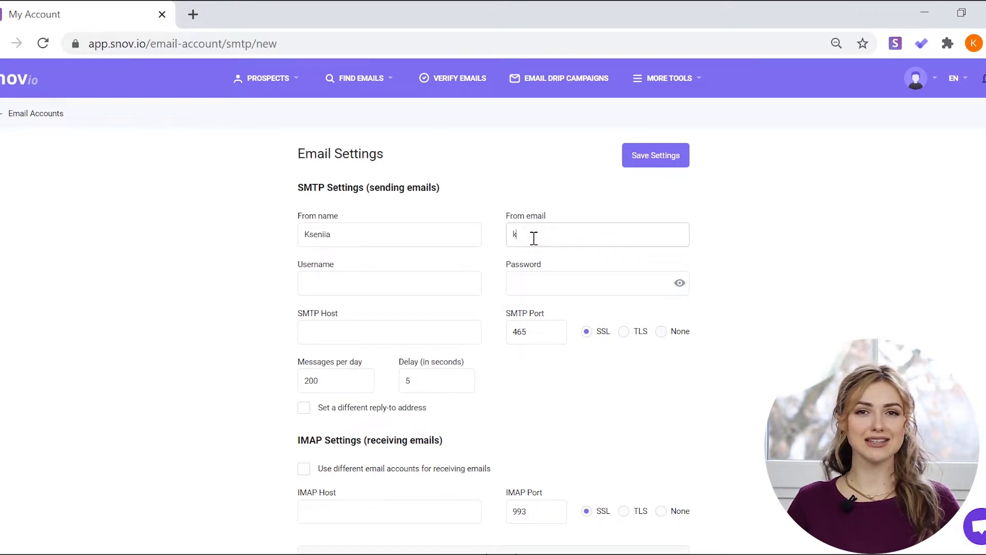
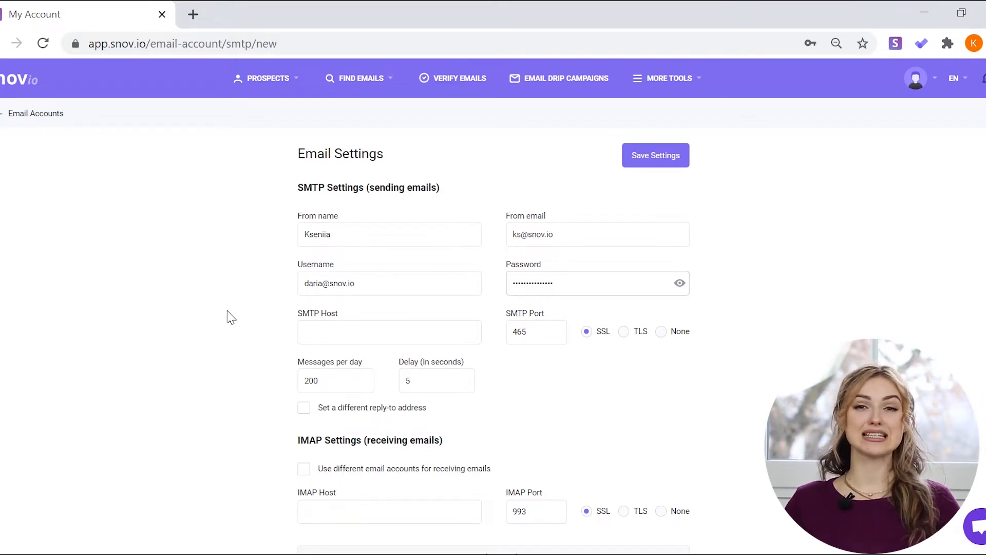
- Enter smtp-pulse.com as the SMTP host, keeping port 465 with SSL
{"action": "type", "text": "s"}
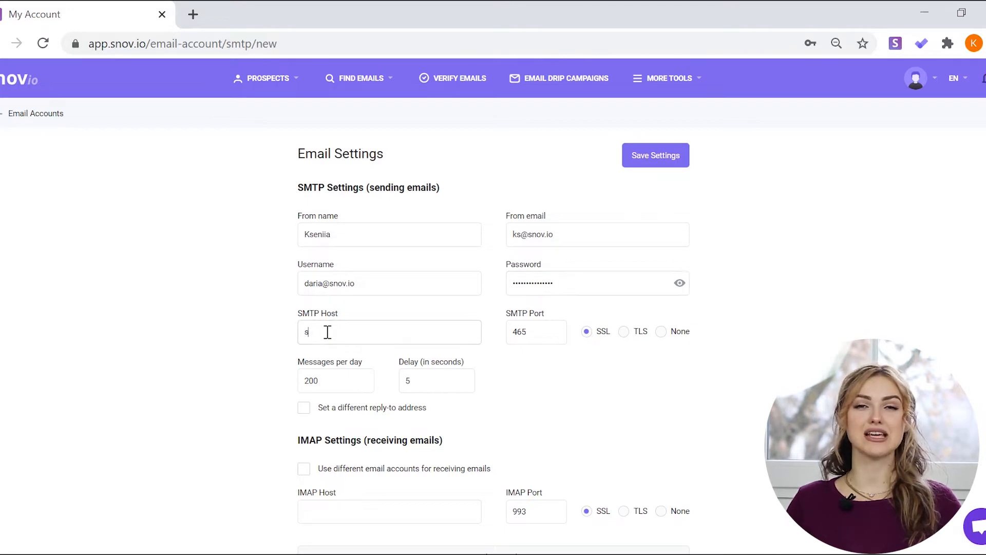
{"action": "type", "text": "mtp-pulse"}
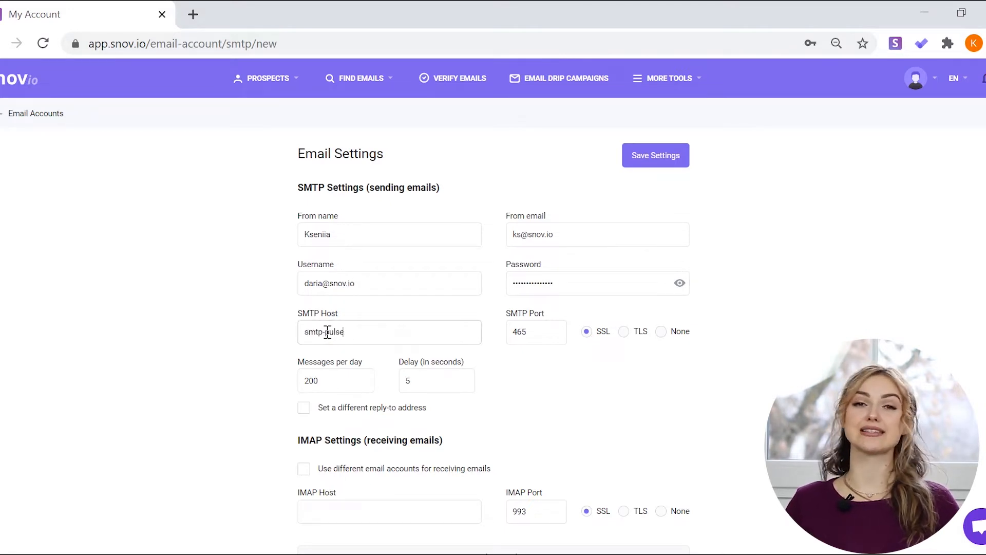
{"action": "type", "text": ".com"}
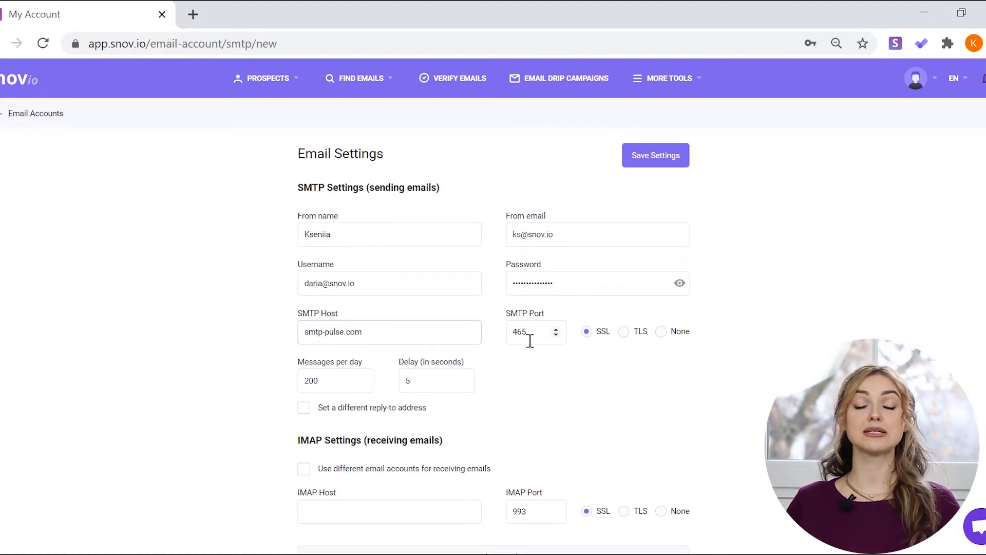
{"action": "mouse_move", "coordinate": [571, 317]}
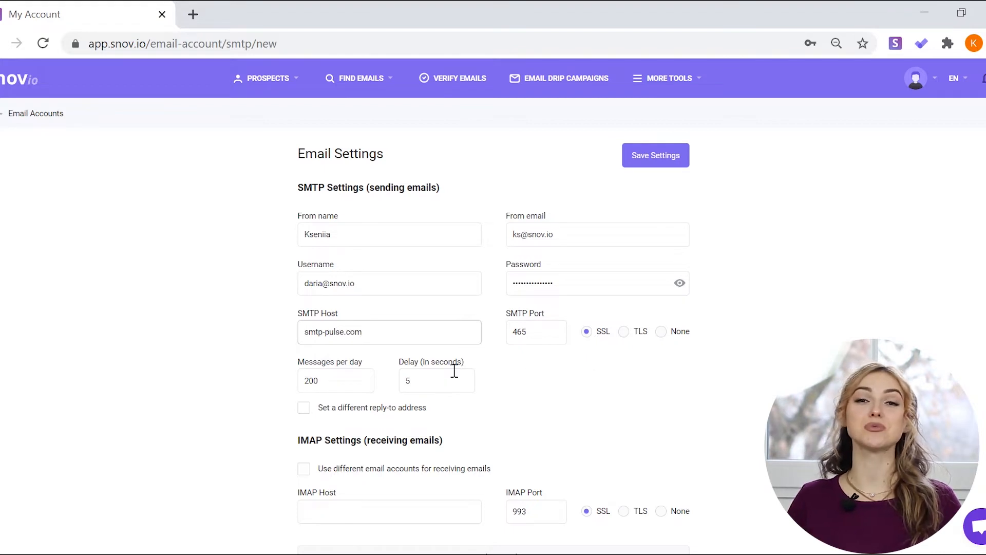
- Set Messages per day to 1000 and the delay between emails to 30 seconds
{"action": "left_click", "coordinate": [325, 380]}
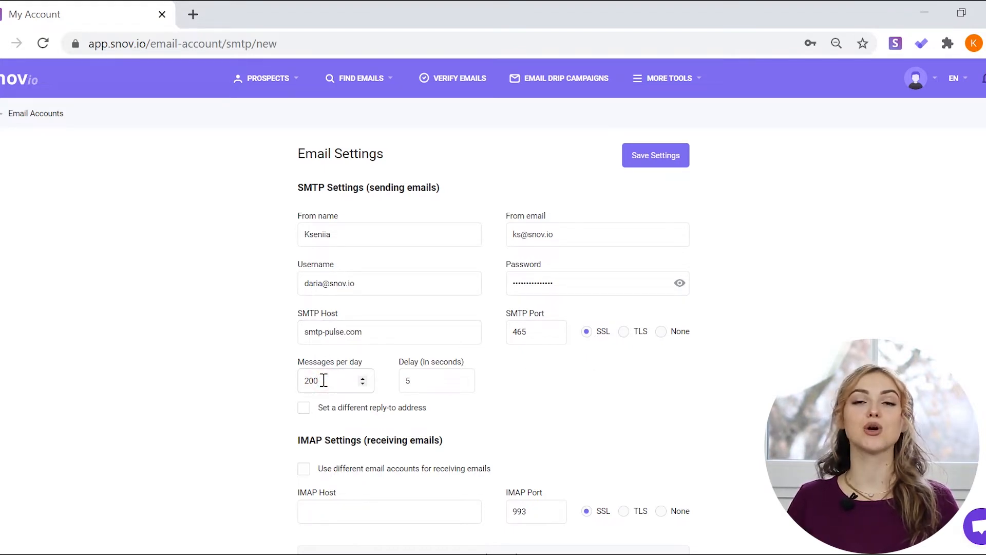
{"action": "type", "text": "1"}
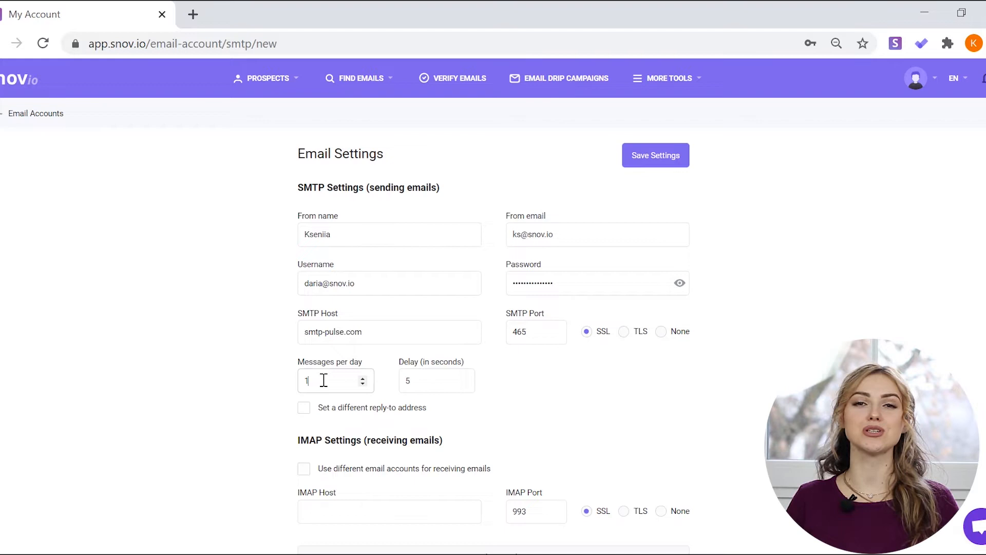
{"action": "type", "text": "000"}
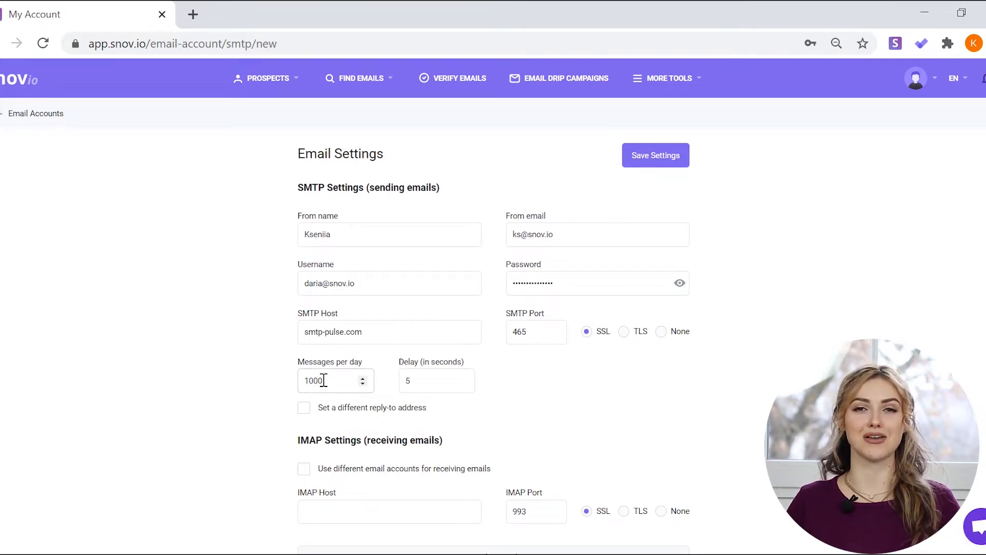
{"action": "mouse_move", "coordinate": [423, 387]}
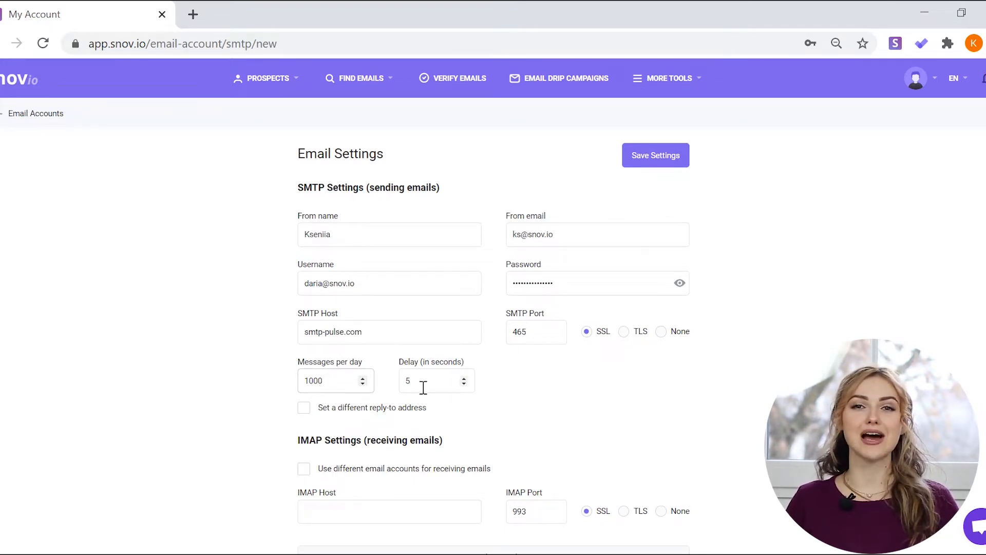
{"action": "type", "text": "30"}
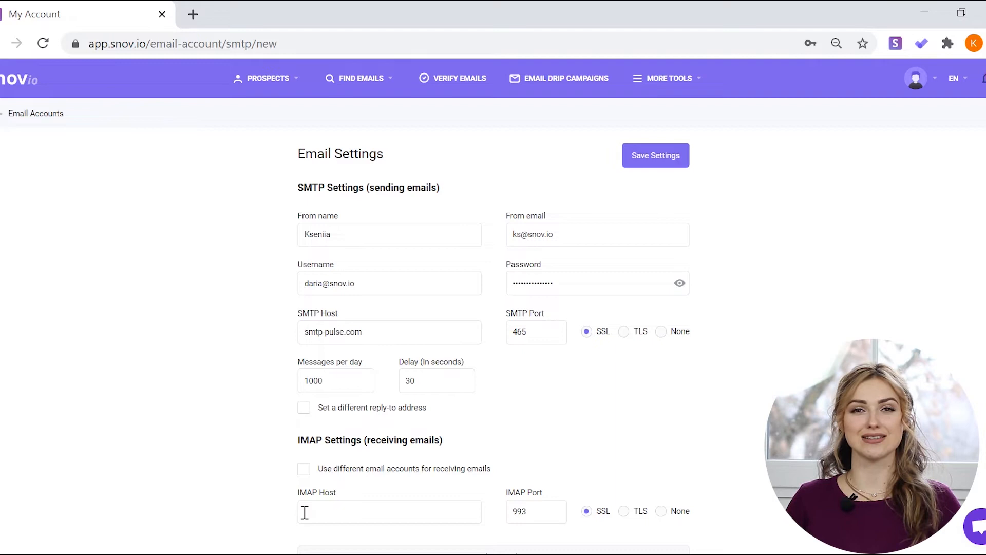
{"action": "mouse_move", "coordinate": [319, 515]}
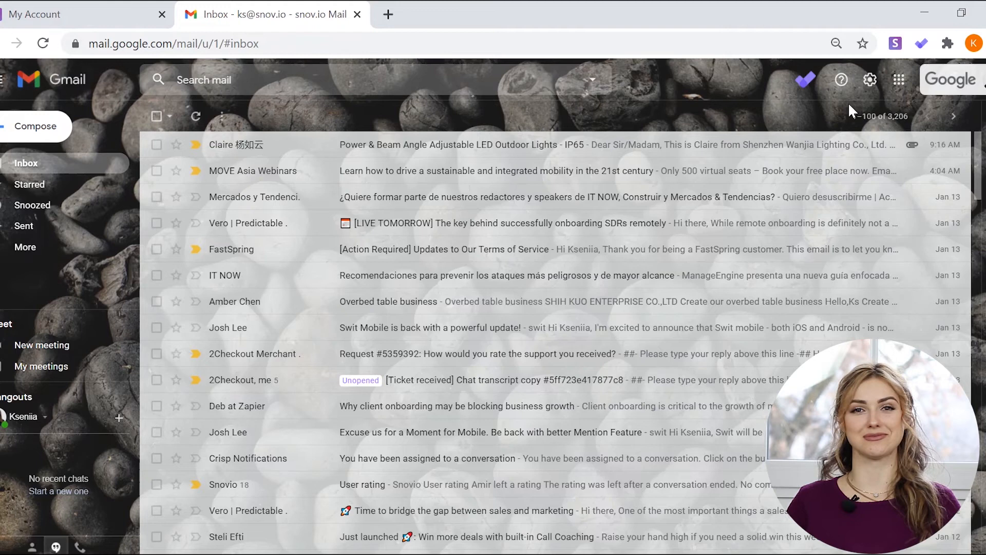
- Open Gmail's Forwarding and POP/IMAP settings to check IMAP access, shown disabled
{"action": "left_click", "coordinate": [870, 79]}
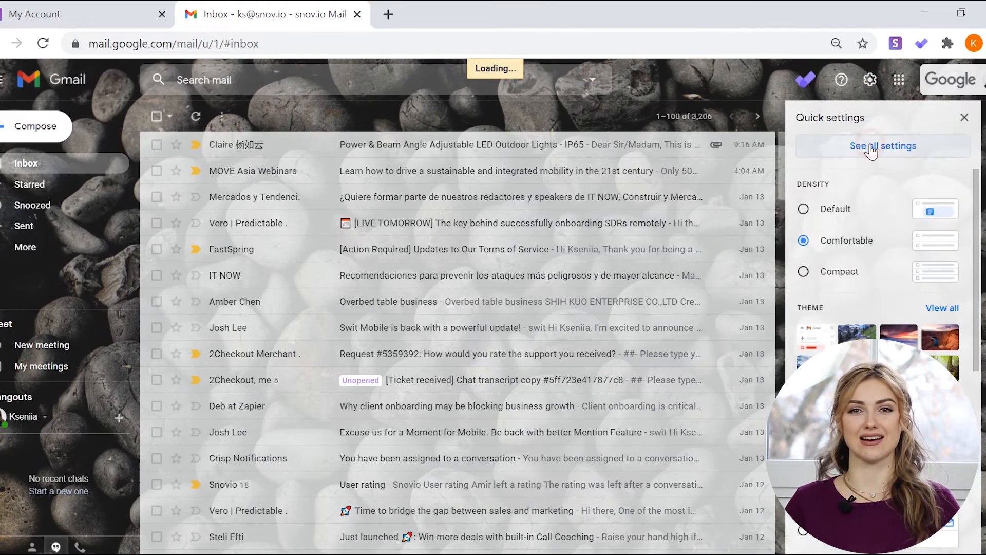
{"action": "left_click", "coordinate": [545, 145]}
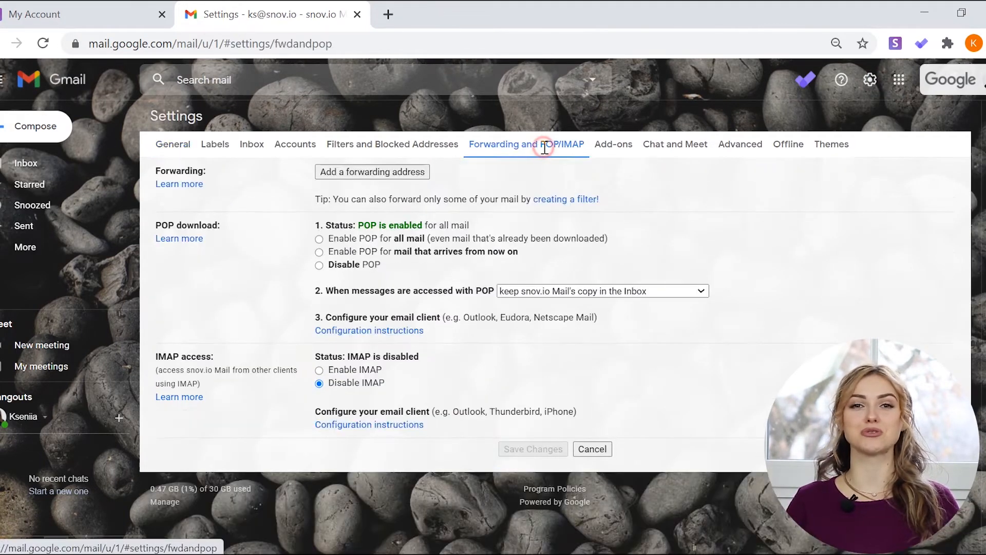
{"action": "left_click", "coordinate": [318, 369]}
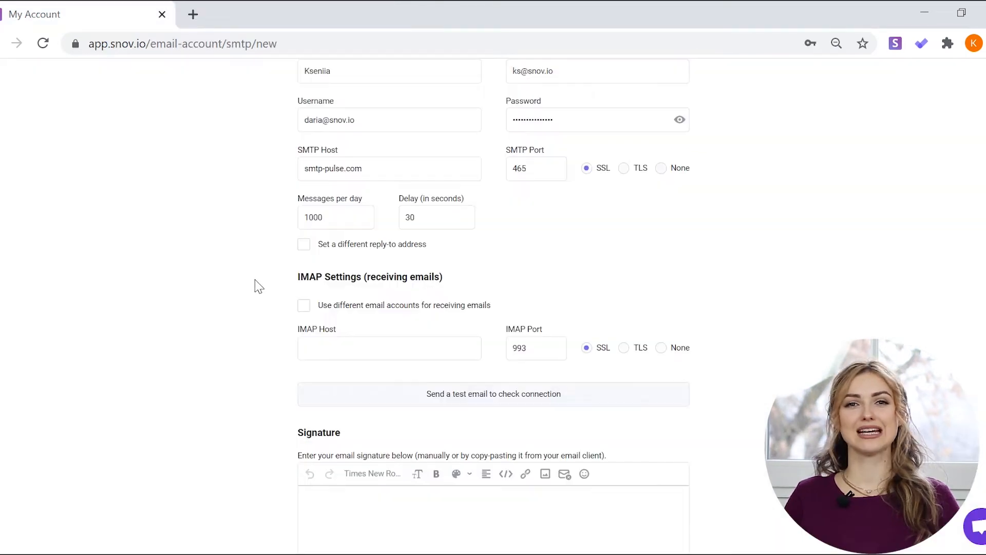
{"action": "mouse_move", "coordinate": [275, 276]}
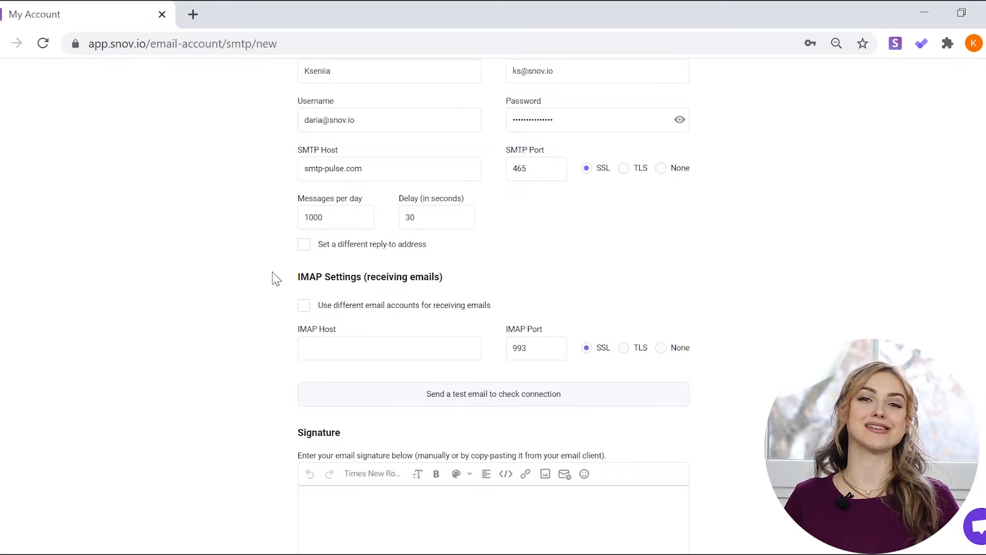
{"action": "left_click", "coordinate": [303, 245]}
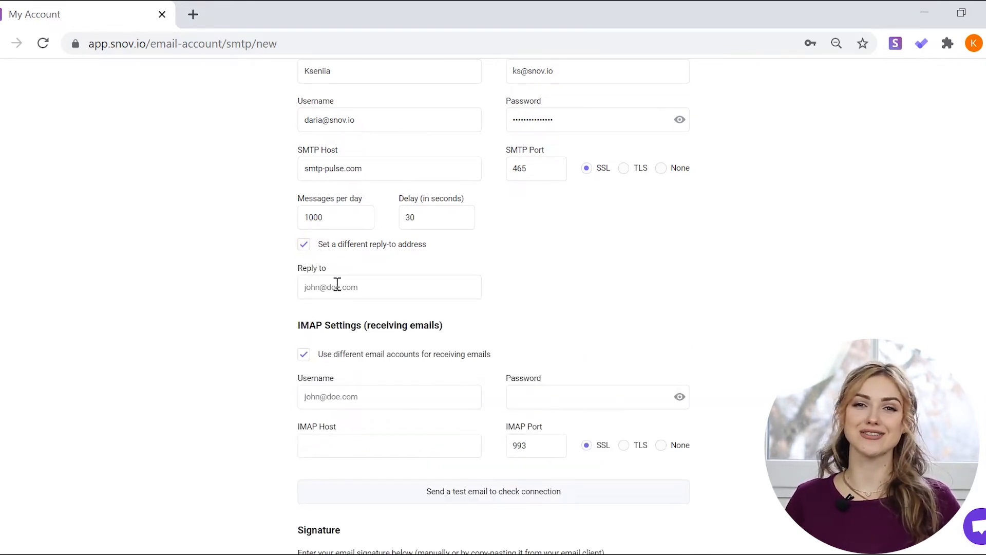
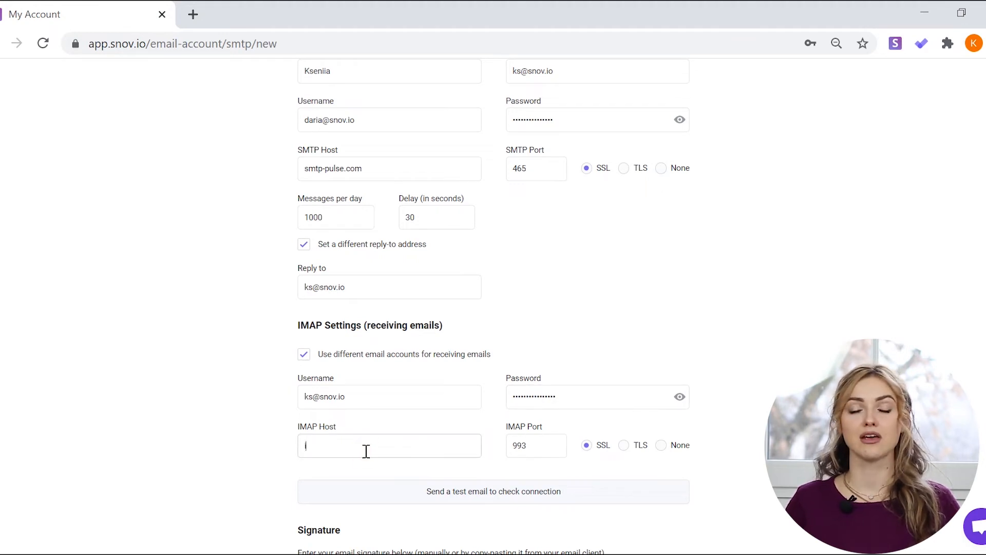
- Enter the IMAP username and password, and set IMAP host to imap.gmail.com
{"action": "type", "text": "imap.gmail.com"}
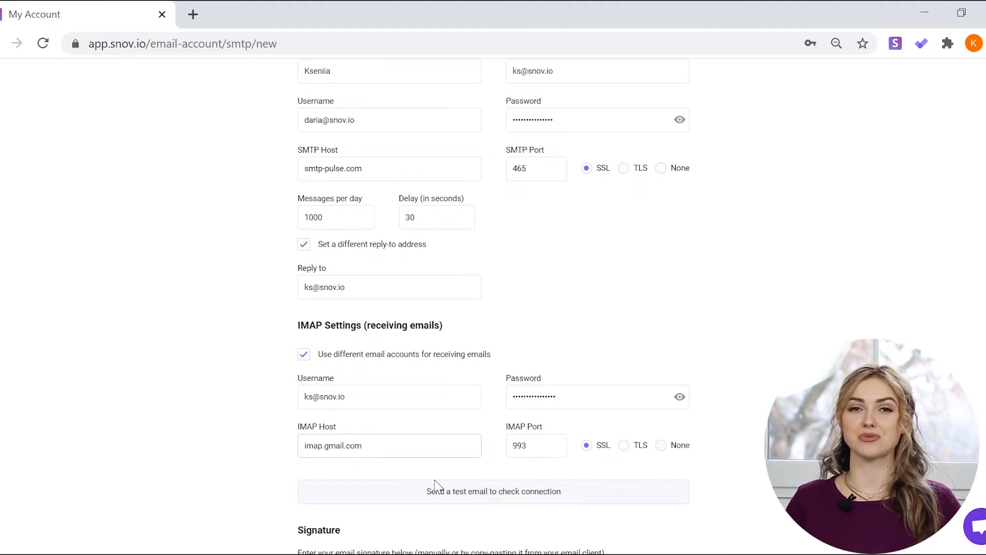
{"action": "mouse_move", "coordinate": [755, 453]}
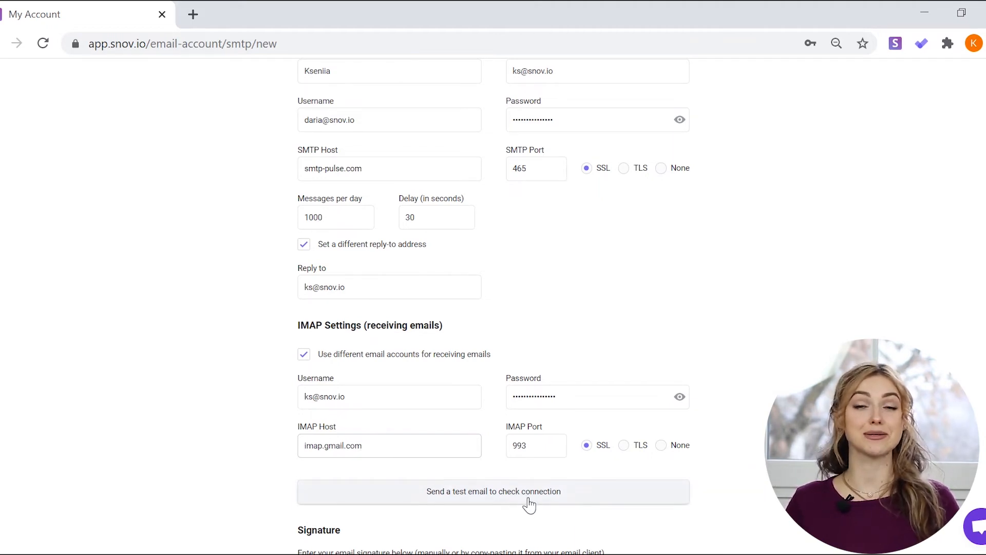
- Send a test email to confirm sending and receiving succeed, then save the account
{"action": "left_click", "coordinate": [494, 491]}
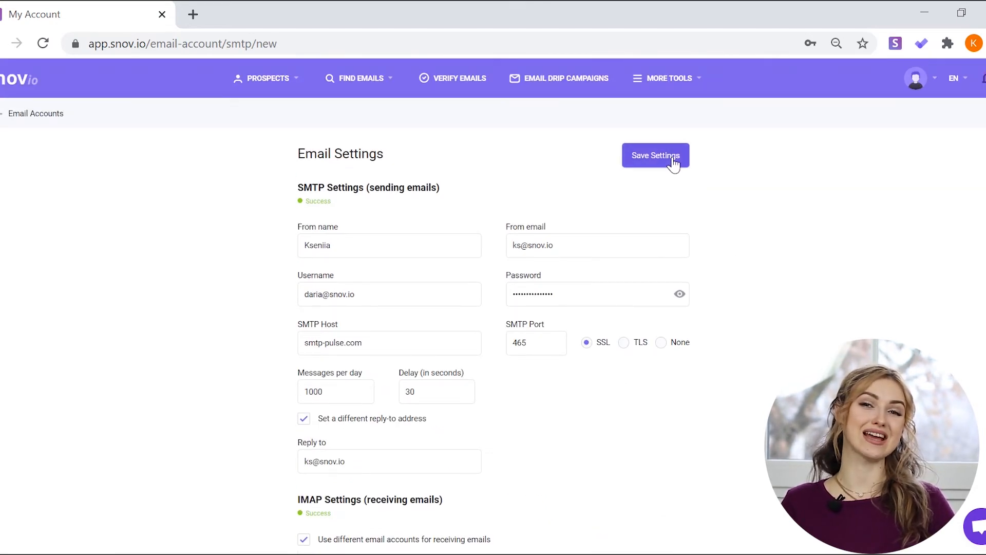
{"action": "left_click", "coordinate": [655, 155]}
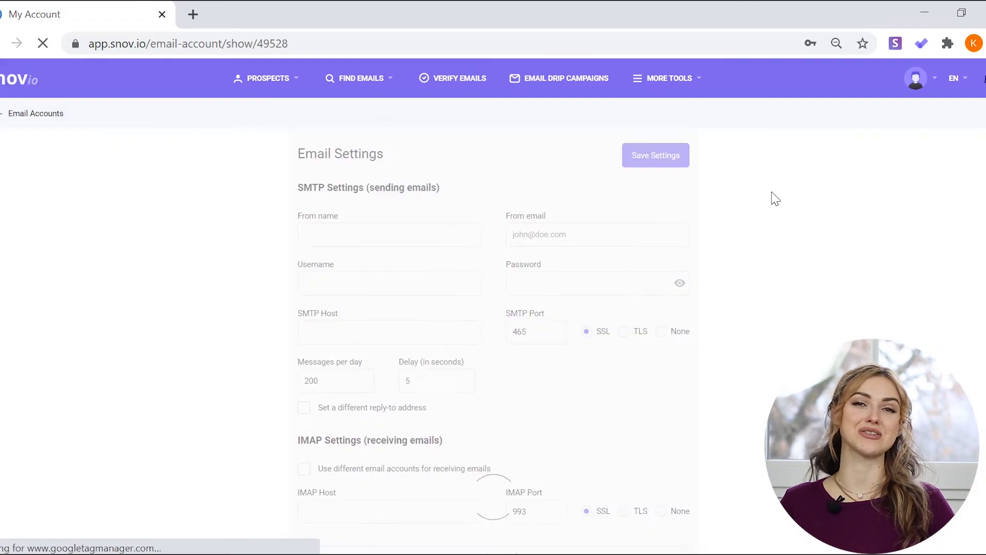